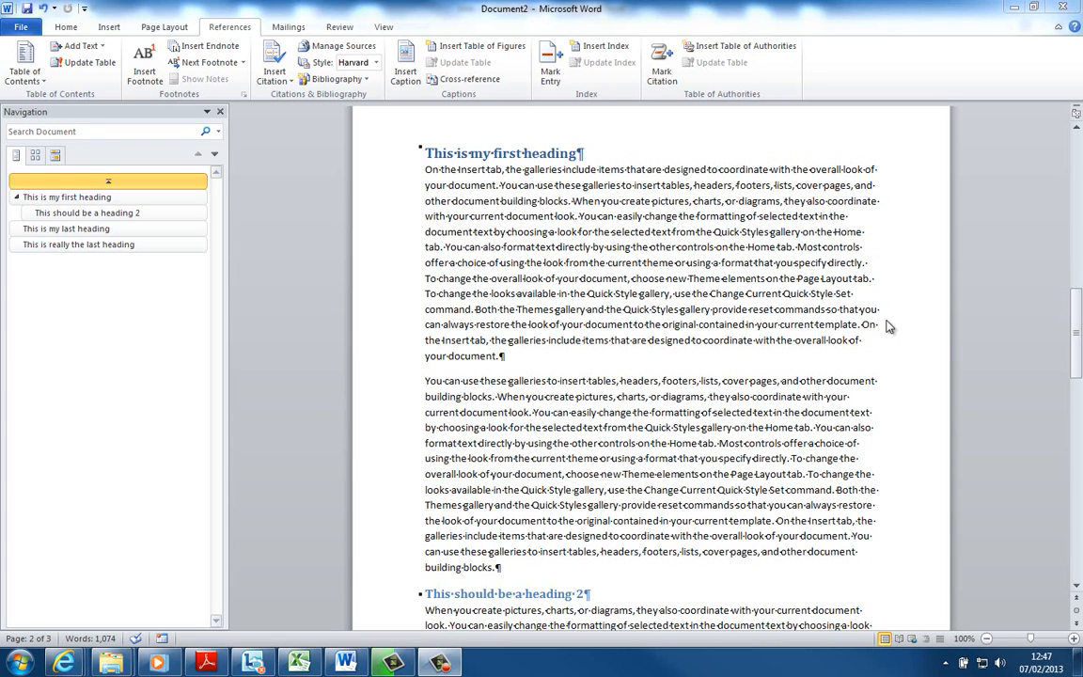
pyautogui.moveTo(666, 294)
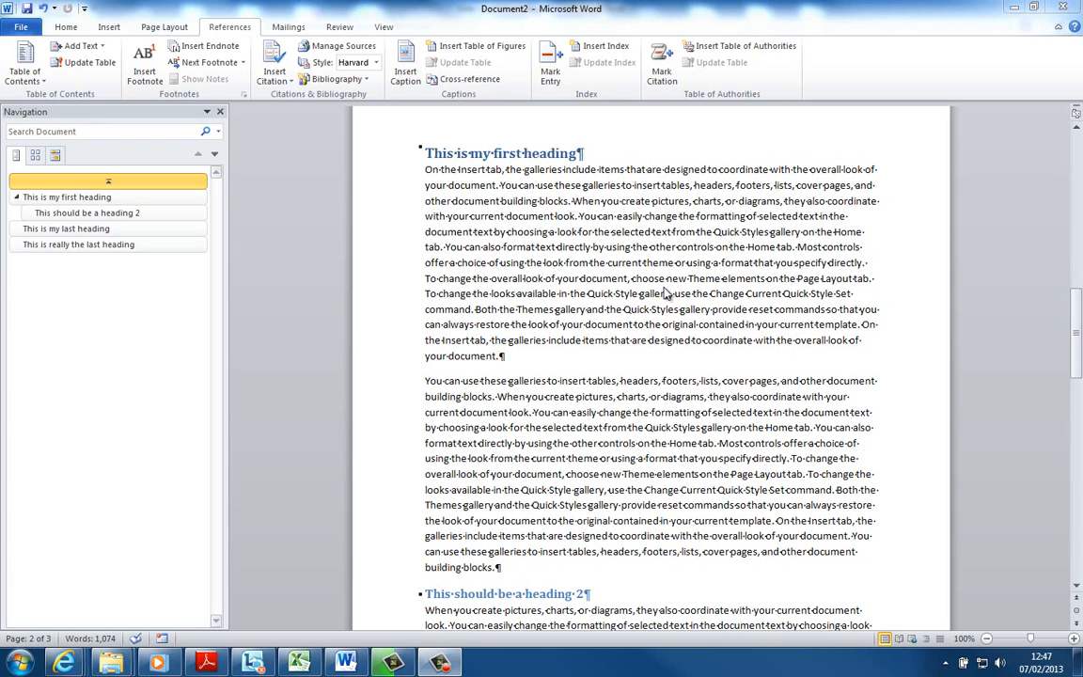
pyautogui.moveTo(539, 357)
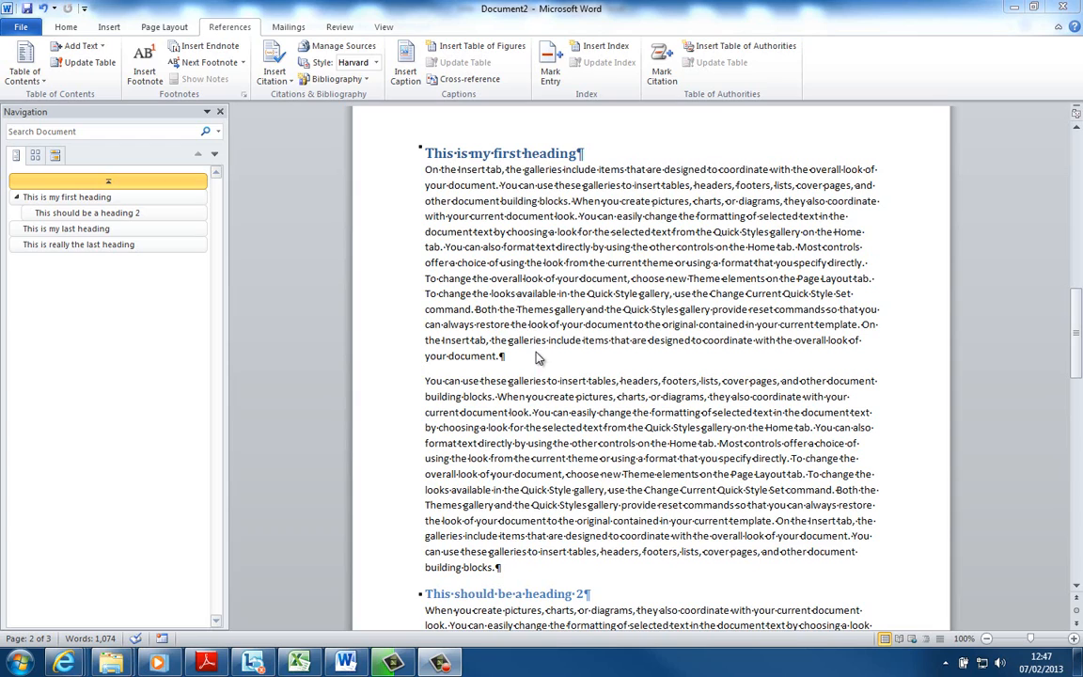
pyautogui.moveTo(541, 186)
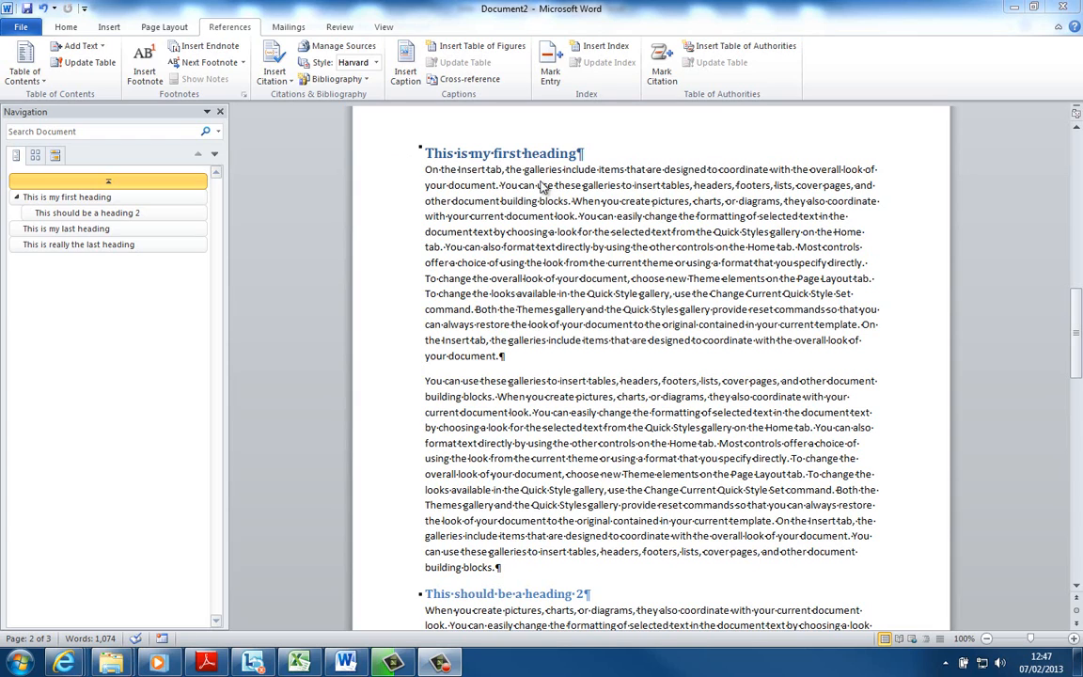
pyautogui.moveTo(620, 214)
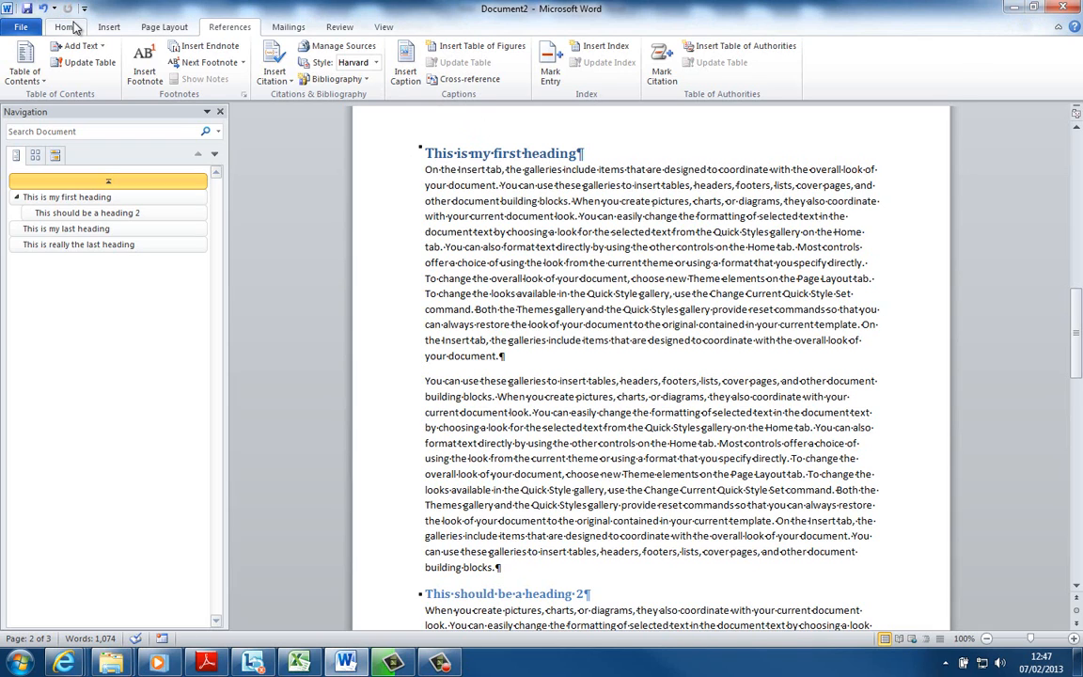
# Switch to the Home ribbon to reach the font and style controls.
pyautogui.click(77, 9)
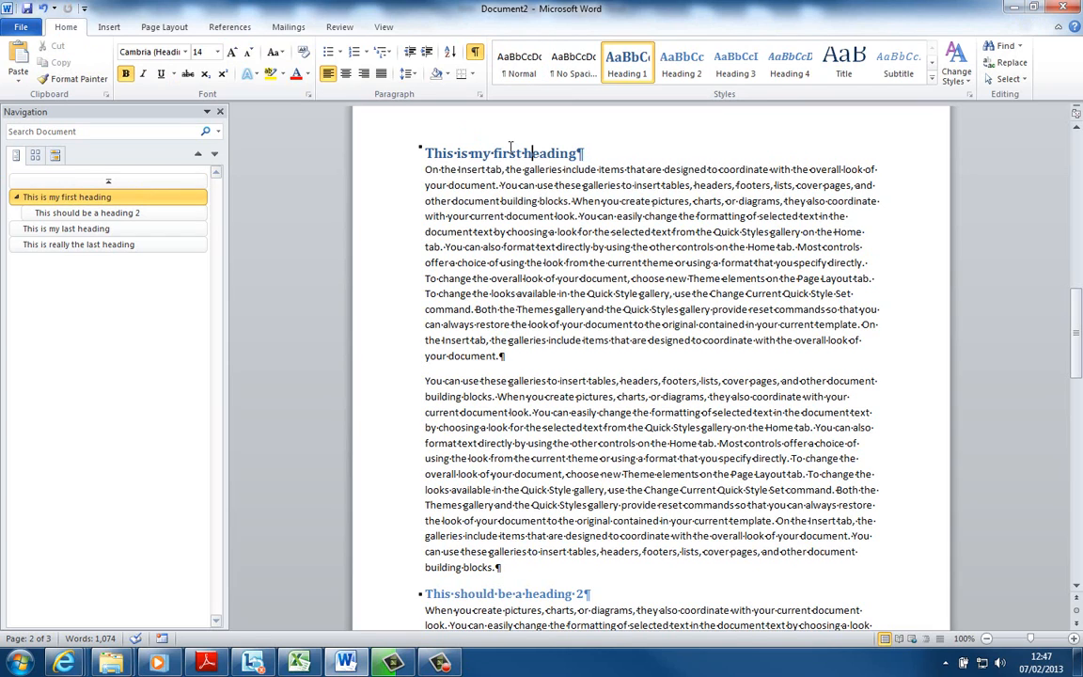
pyautogui.moveTo(370, 161)
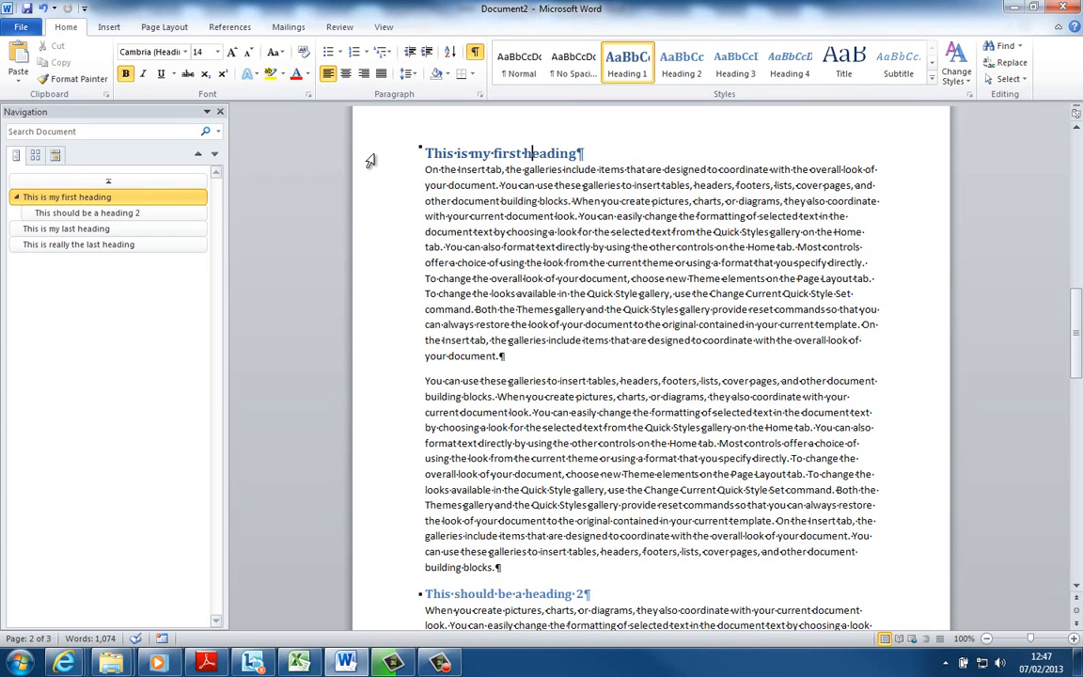
# Select 'This is my first heading' and make it black Arial Narrow at size 16.
pyautogui.tripleClick(506, 154)
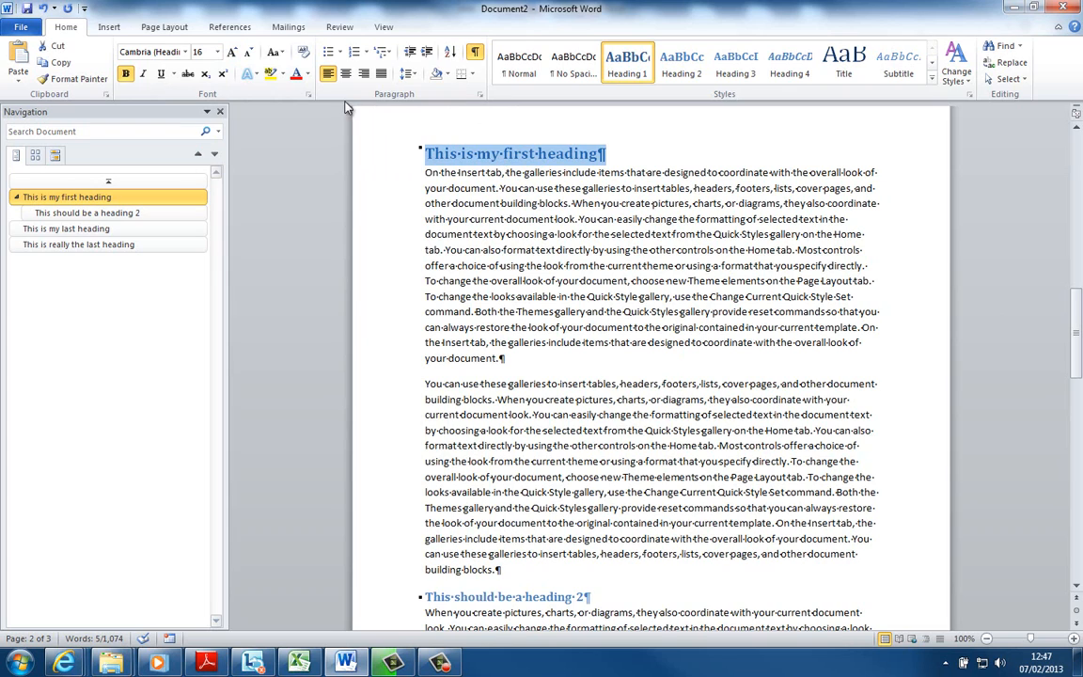
pyautogui.moveTo(307, 77)
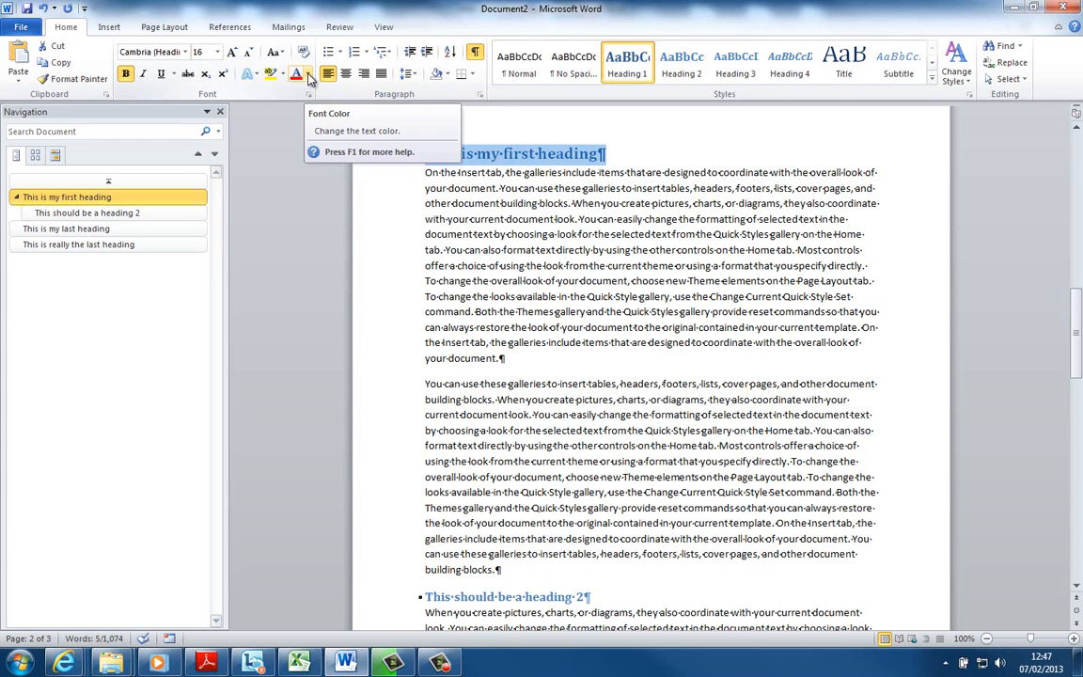
pyautogui.click(285, 75)
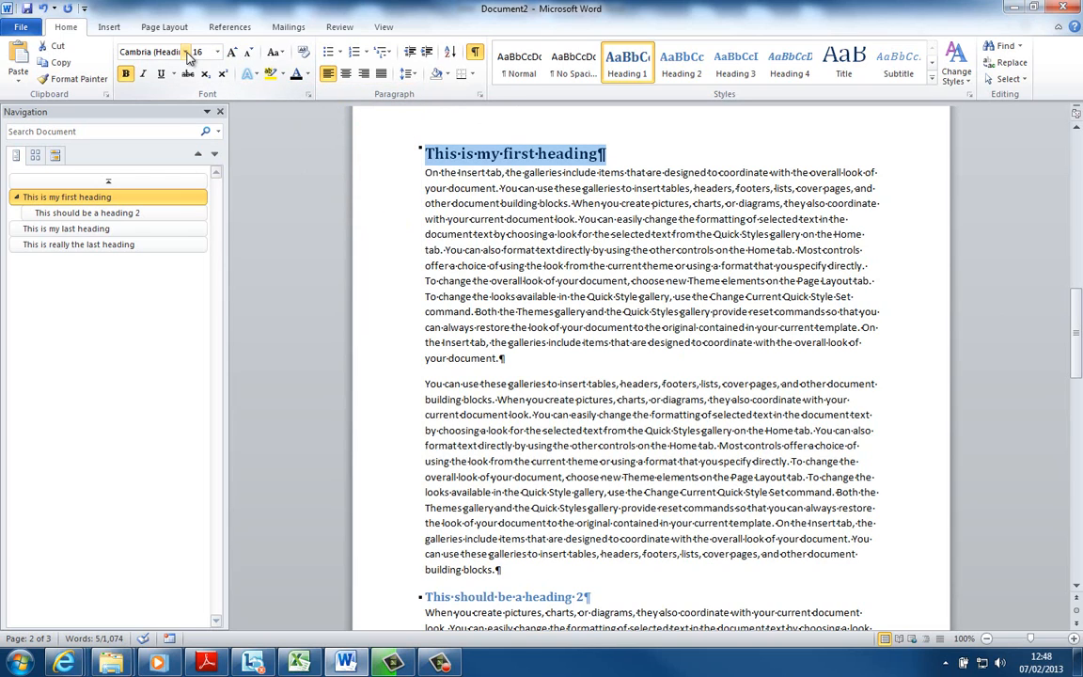
pyautogui.click(203, 53)
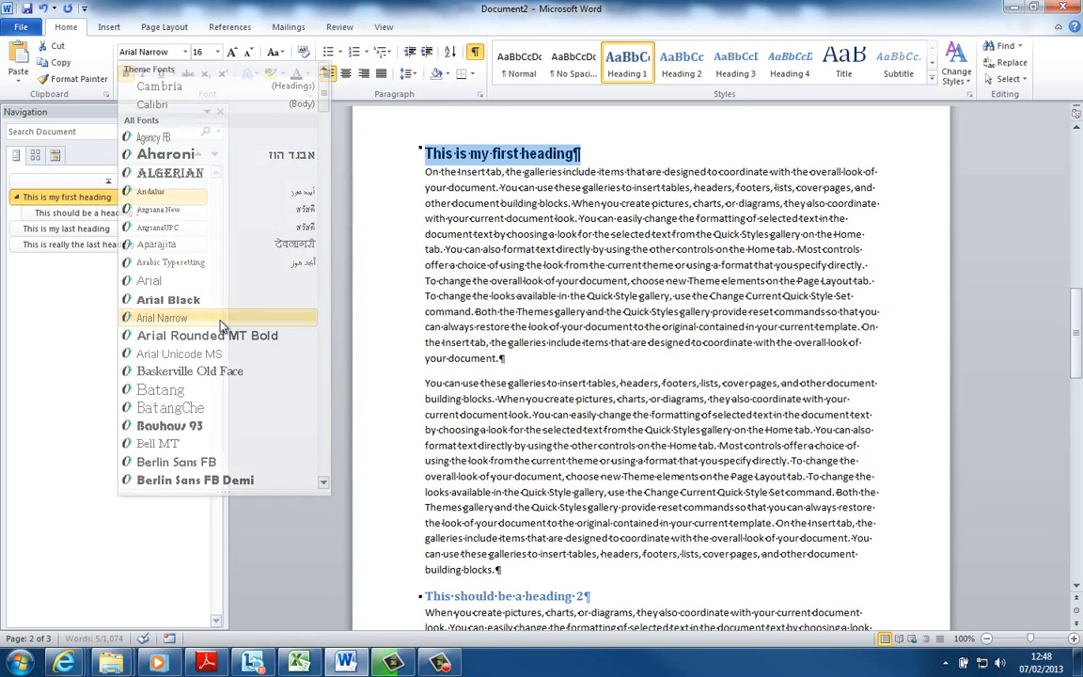
pyautogui.click(162, 316)
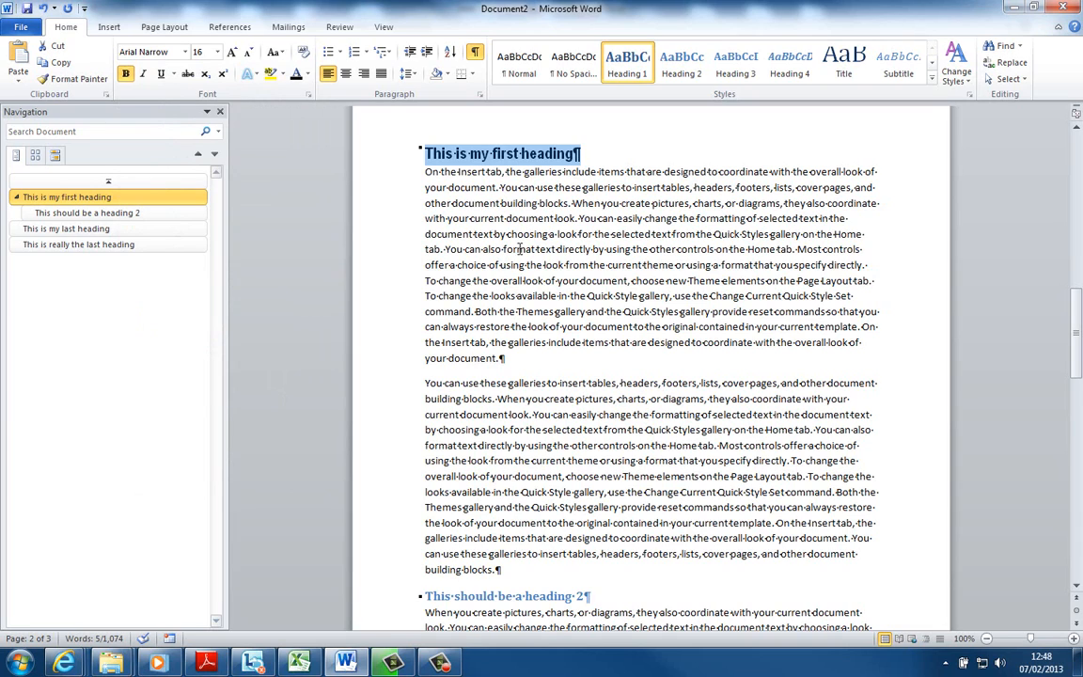
pyautogui.moveTo(679, 203)
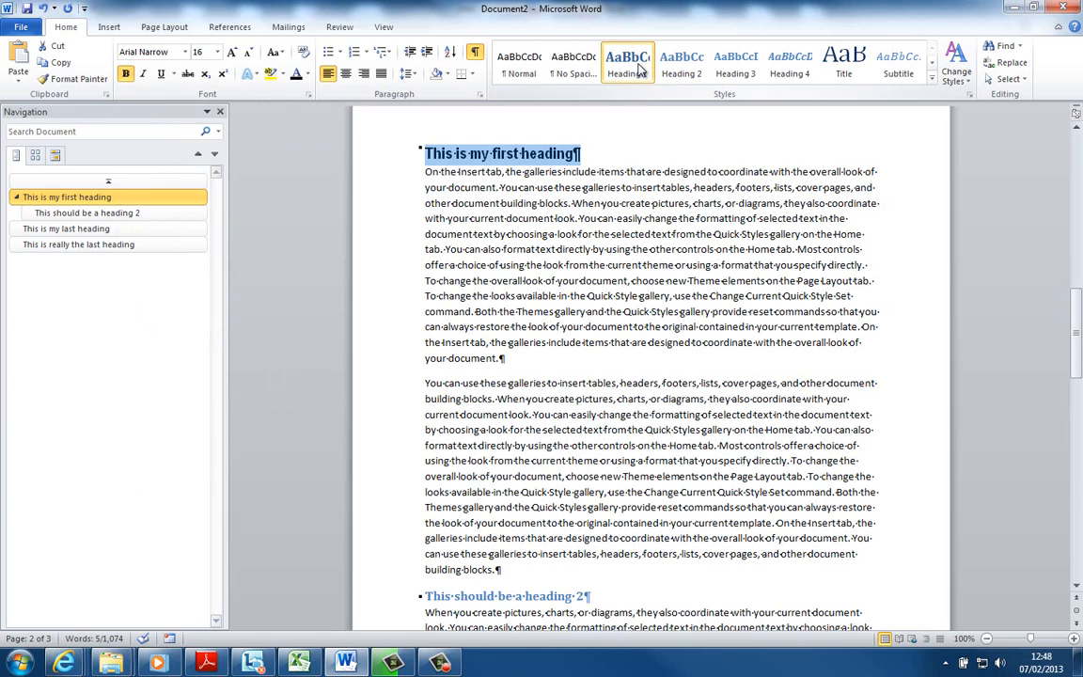
pyautogui.moveTo(627, 68)
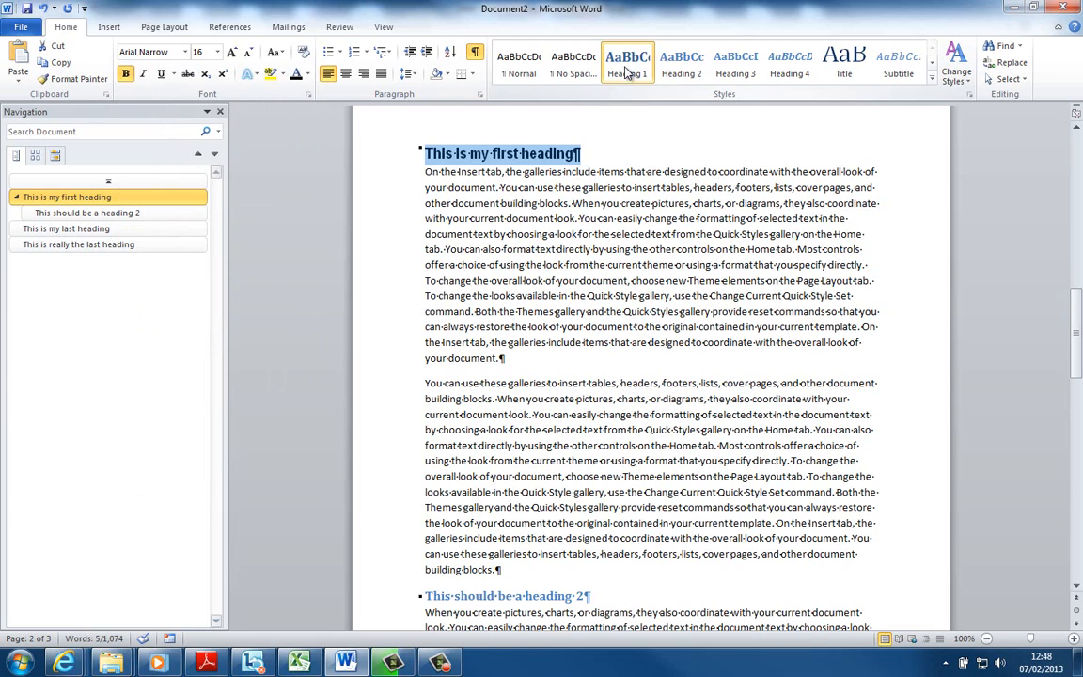
# Bring up the Heading 1 style's context options in the Styles gallery.
pyautogui.rightClick(623, 59)
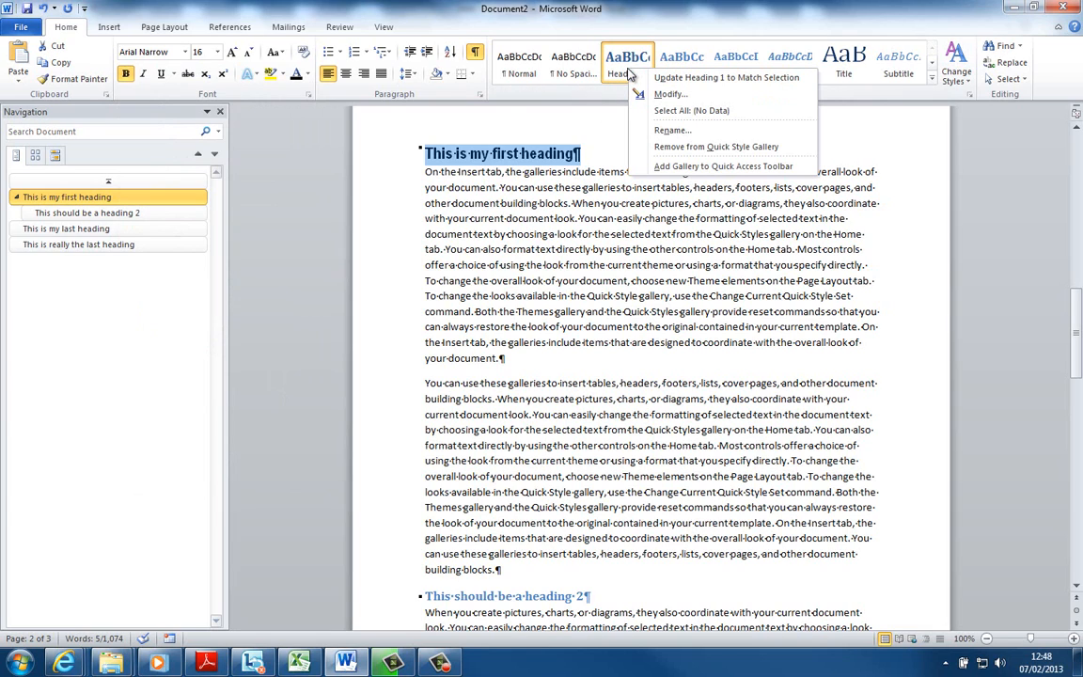
pyautogui.moveTo(734, 77)
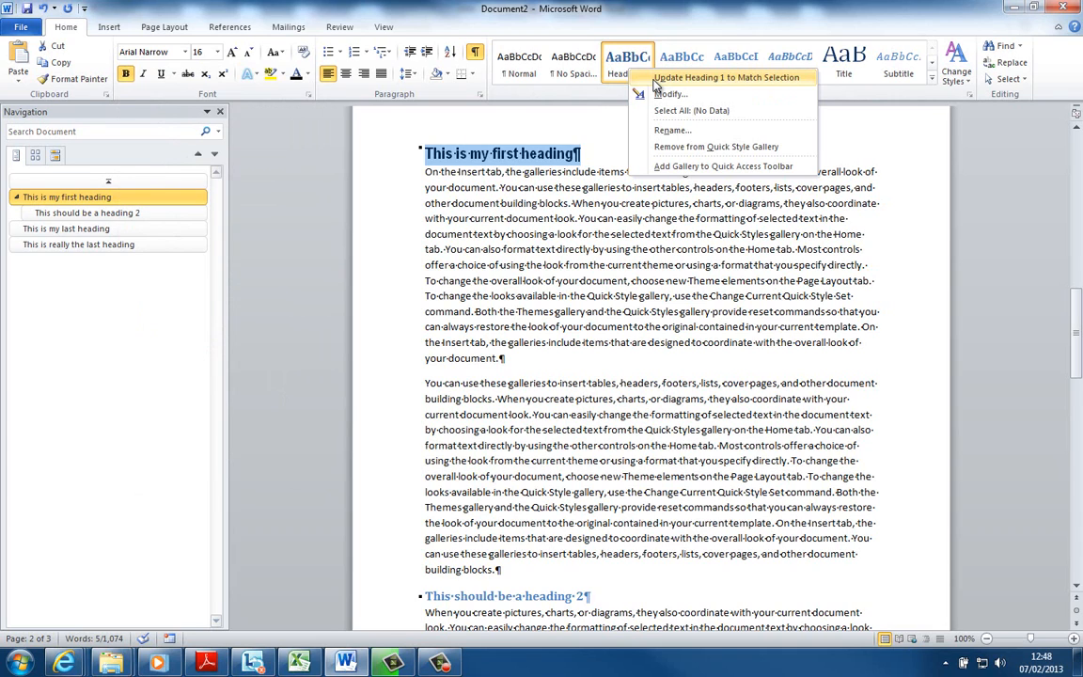
pyautogui.moveTo(590, 139)
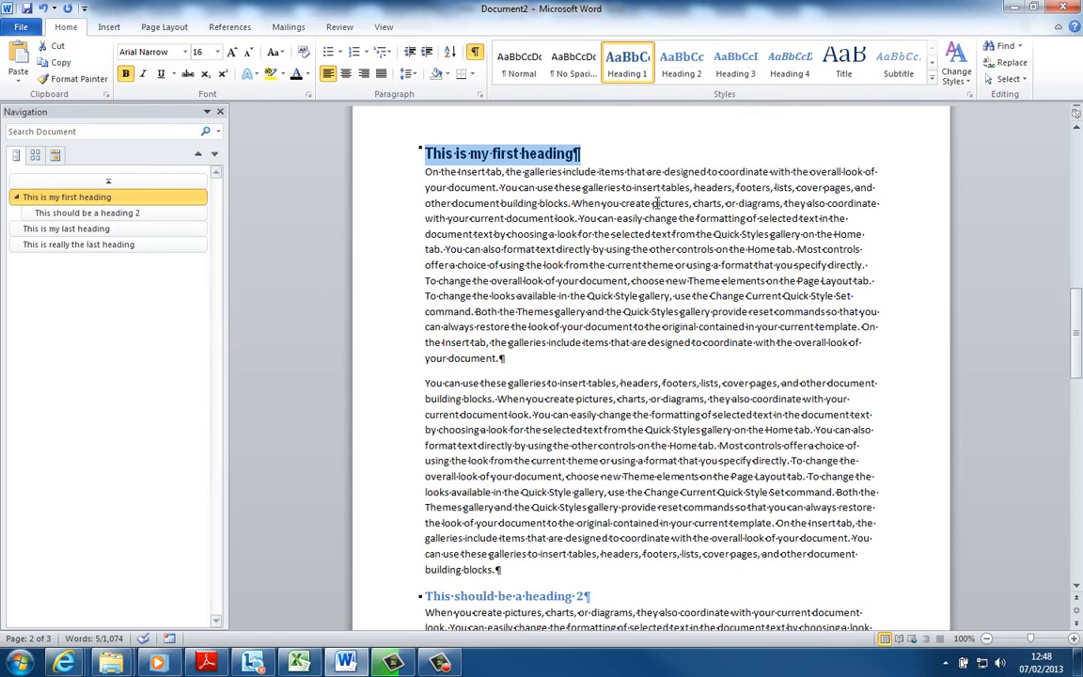
# Update Heading 1 to match the first heading and move to 'This should be a heading 2'.
pyautogui.scroll(-3)
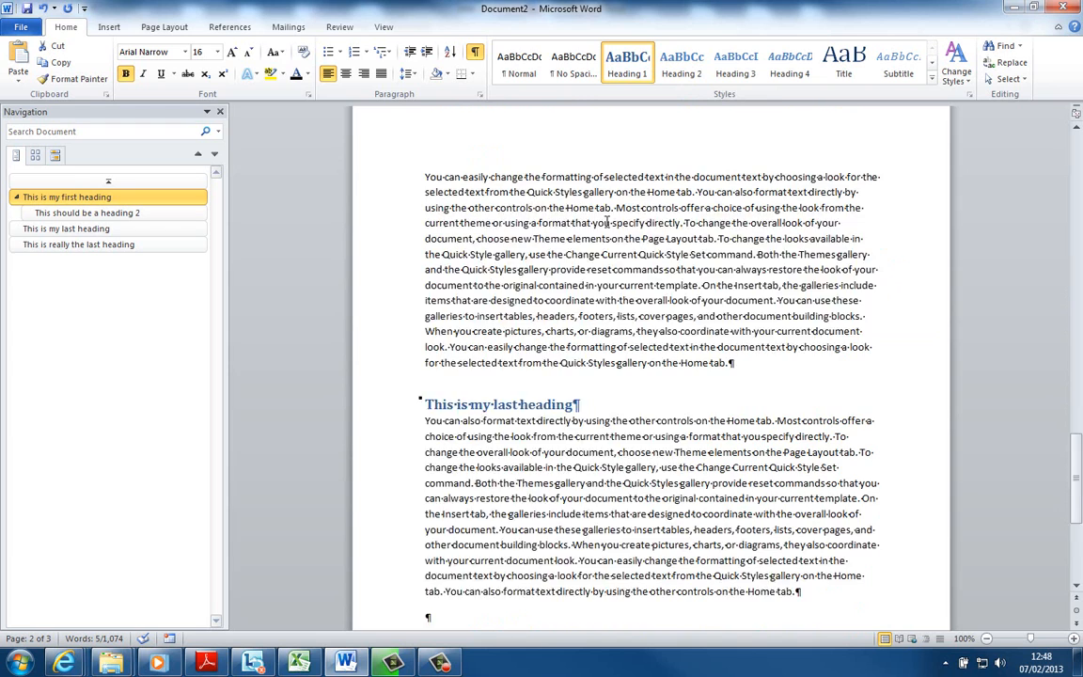
pyautogui.click(66, 229)
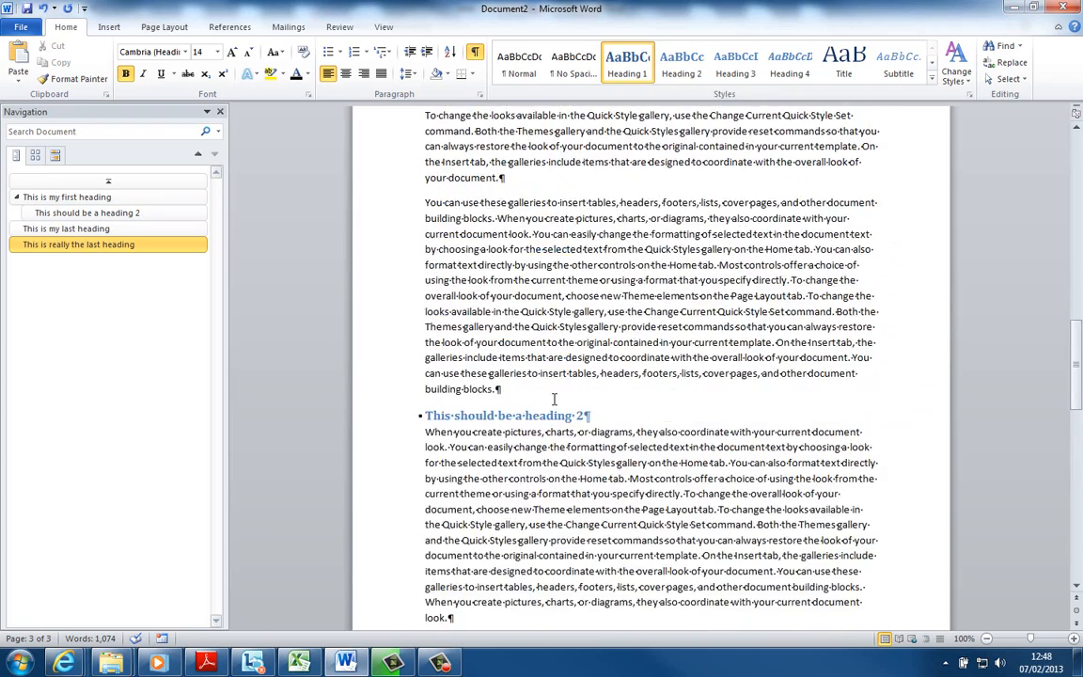
pyautogui.click(66, 198)
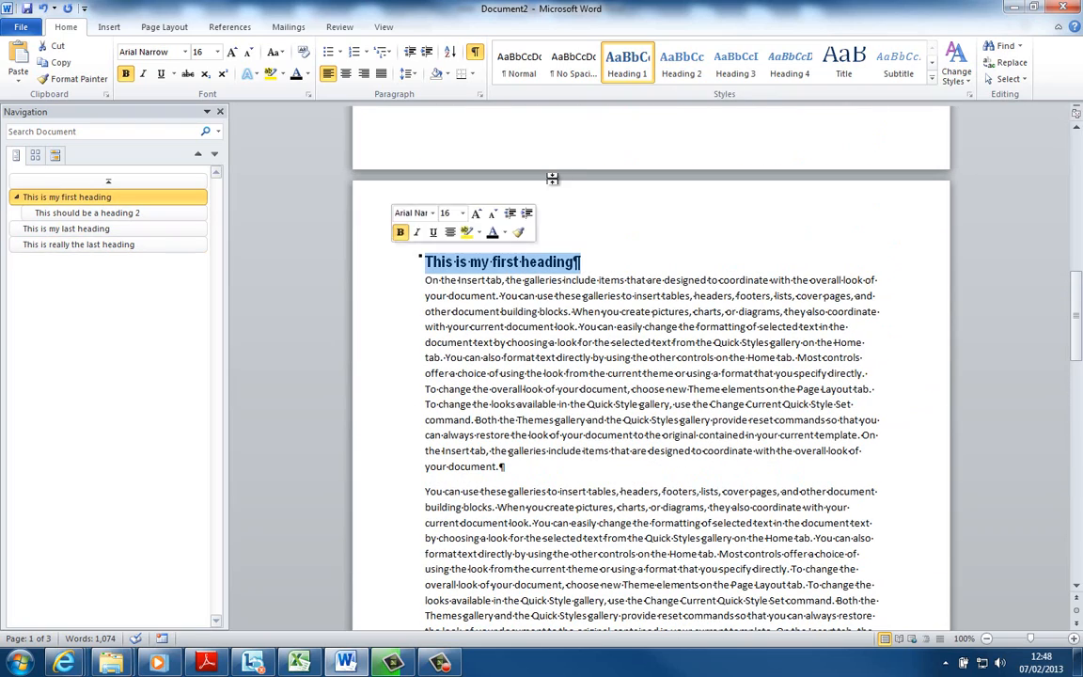
pyautogui.rightClick(628, 64)
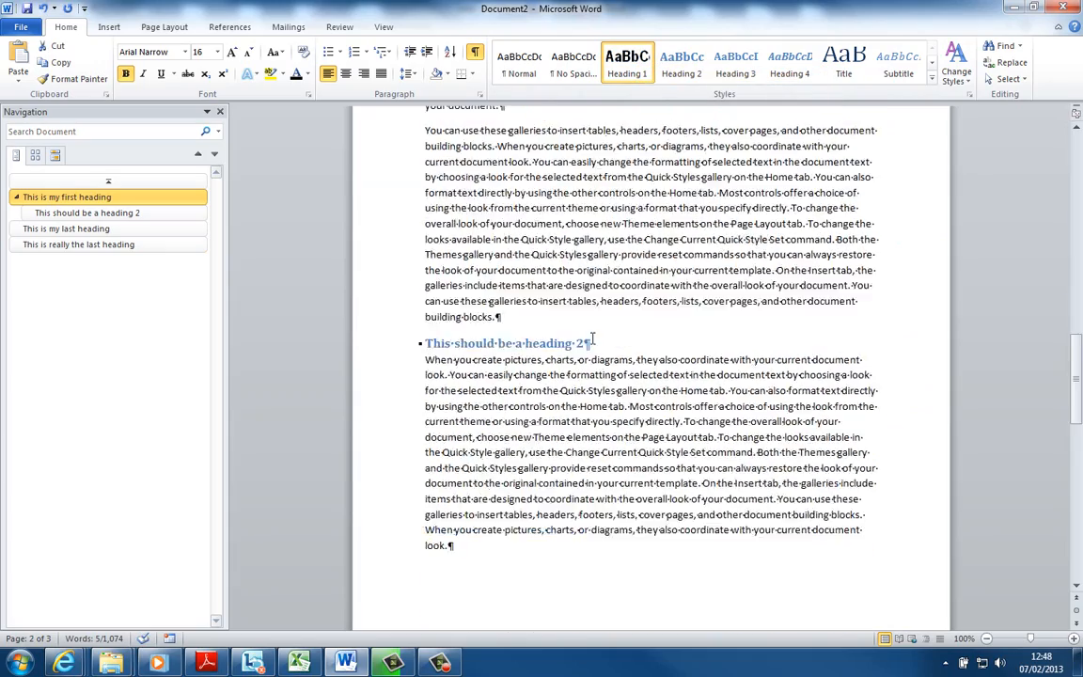
pyautogui.scroll(-3)
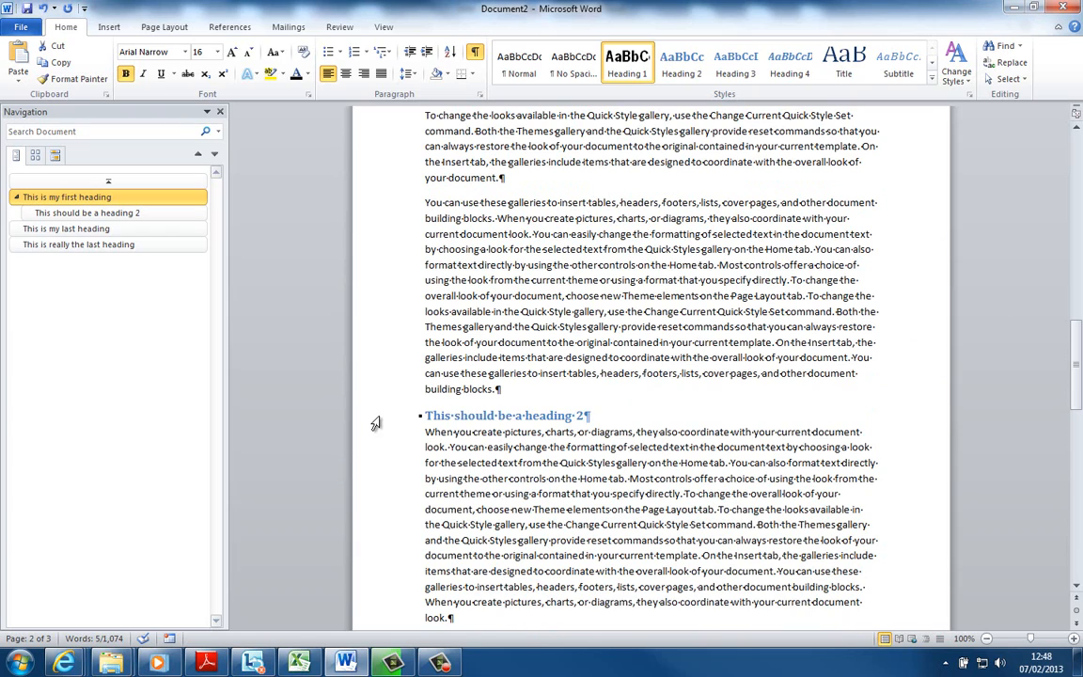
# Select 'This should be a heading 2' and try Bauhaus 93 on it.
pyautogui.click(87, 212)
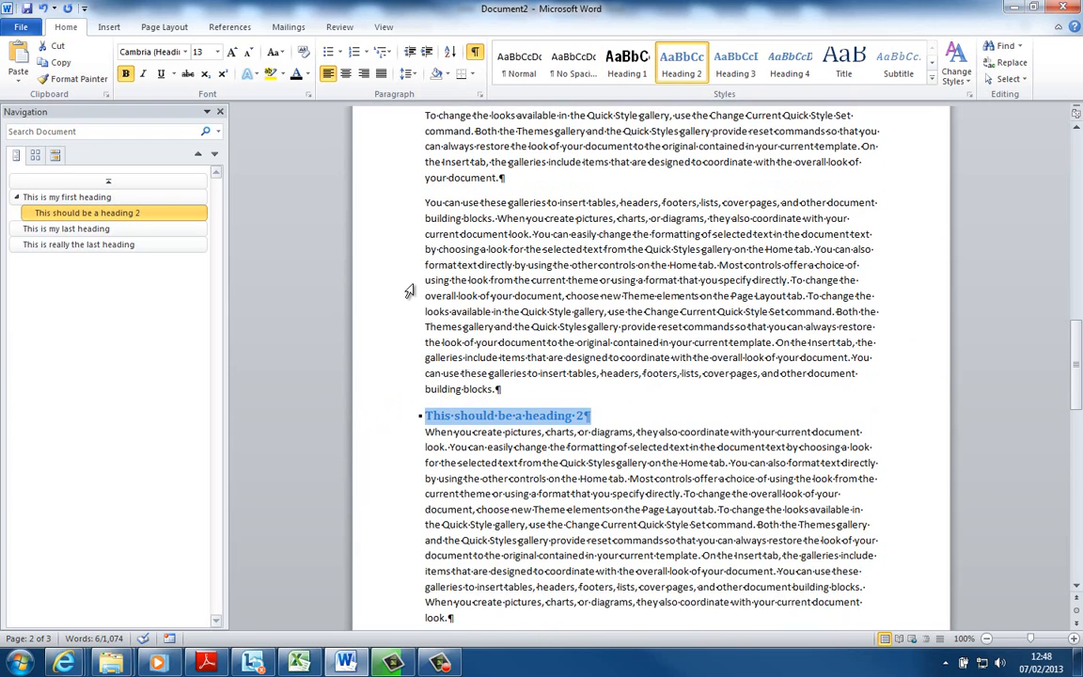
pyautogui.moveTo(191, 53)
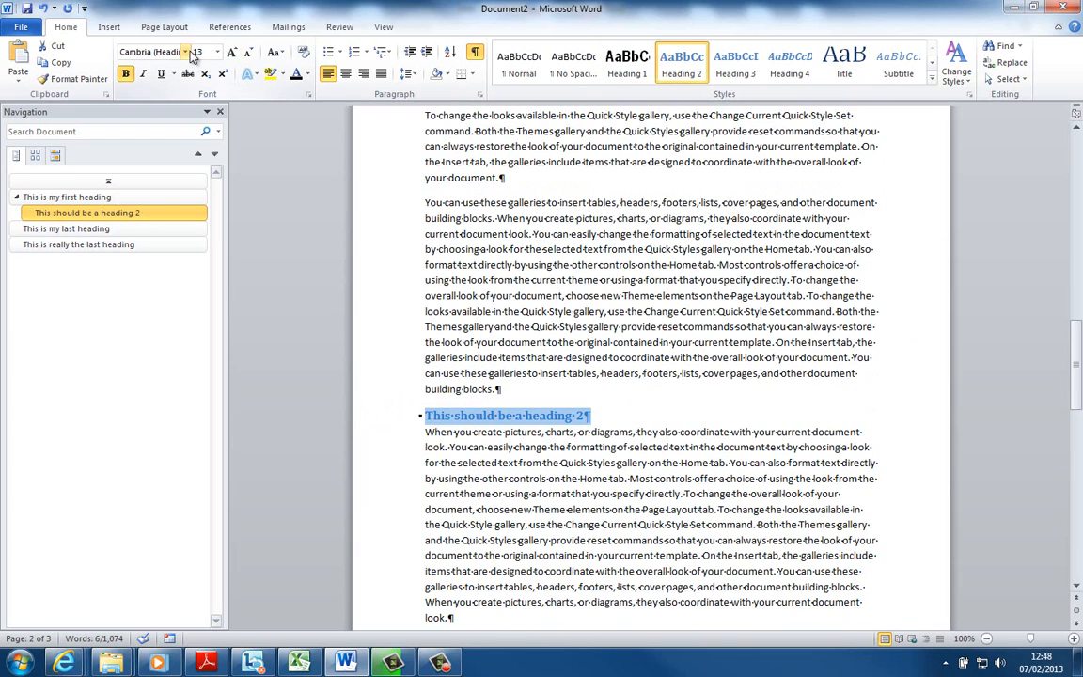
pyautogui.click(196, 52)
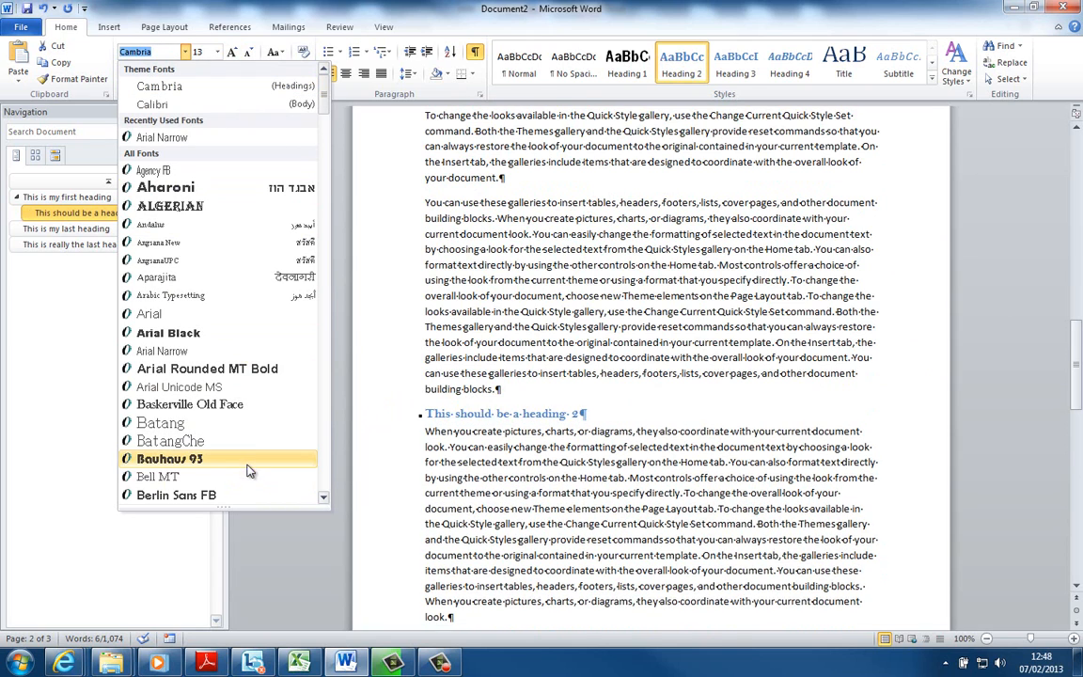
pyautogui.click(169, 458)
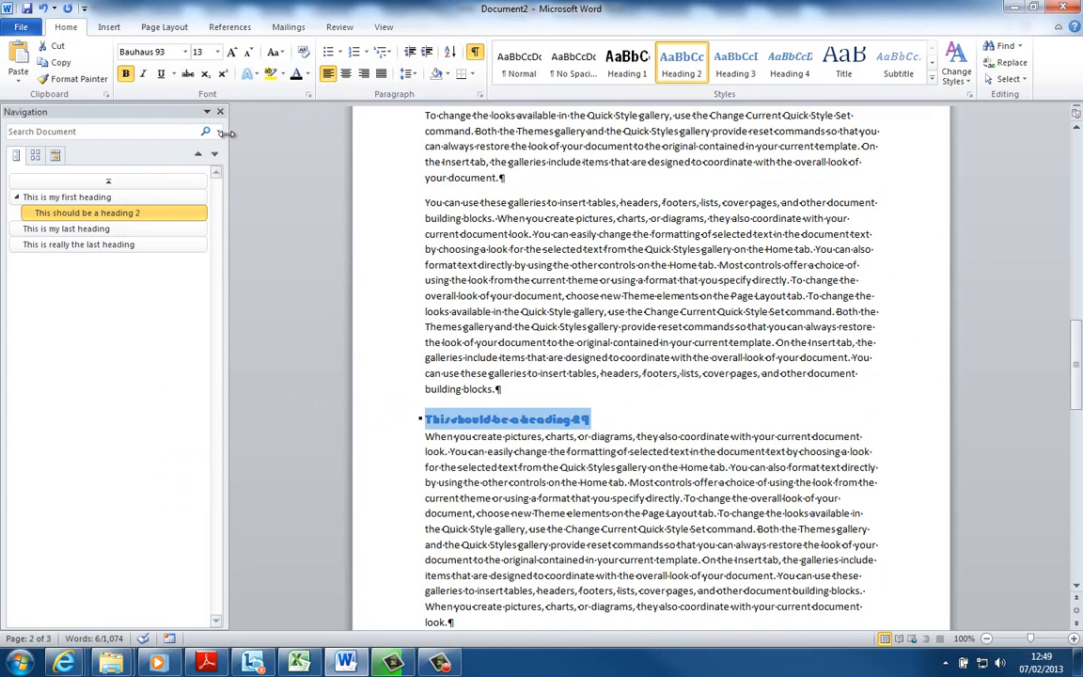
pyautogui.click(192, 50)
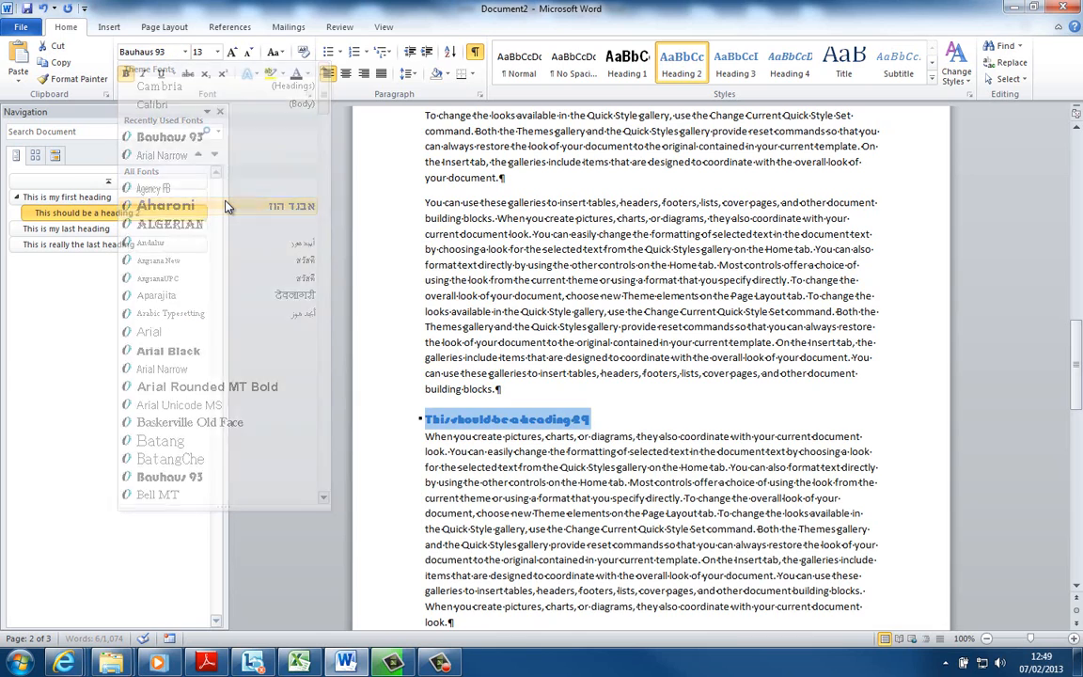
pyautogui.click(188, 53)
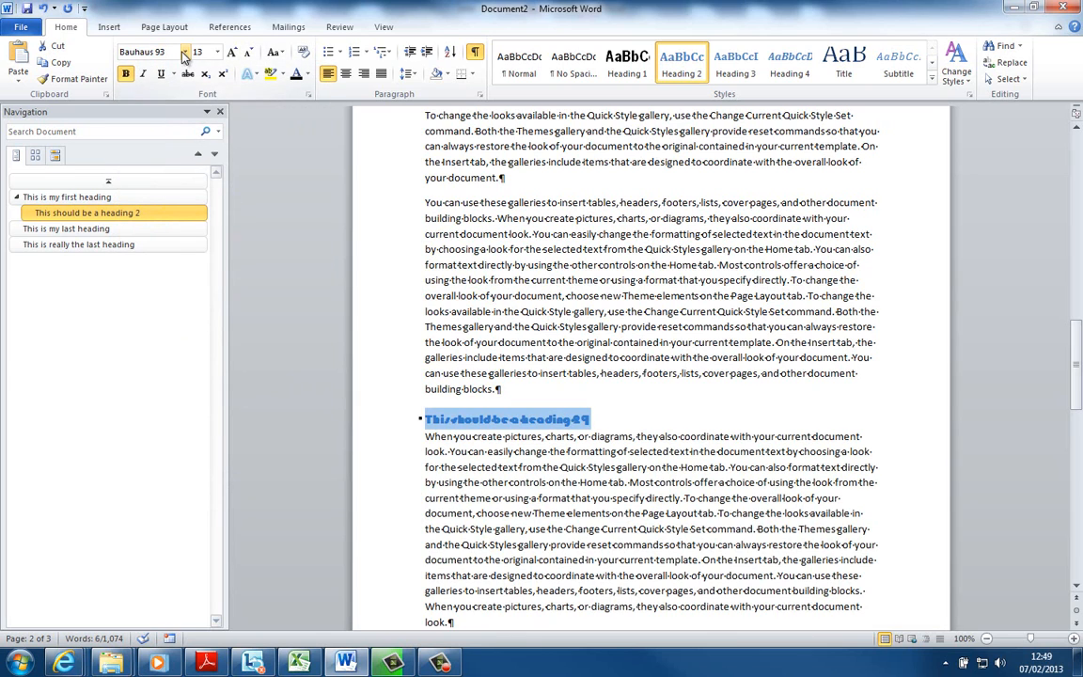
pyautogui.moveTo(206, 132)
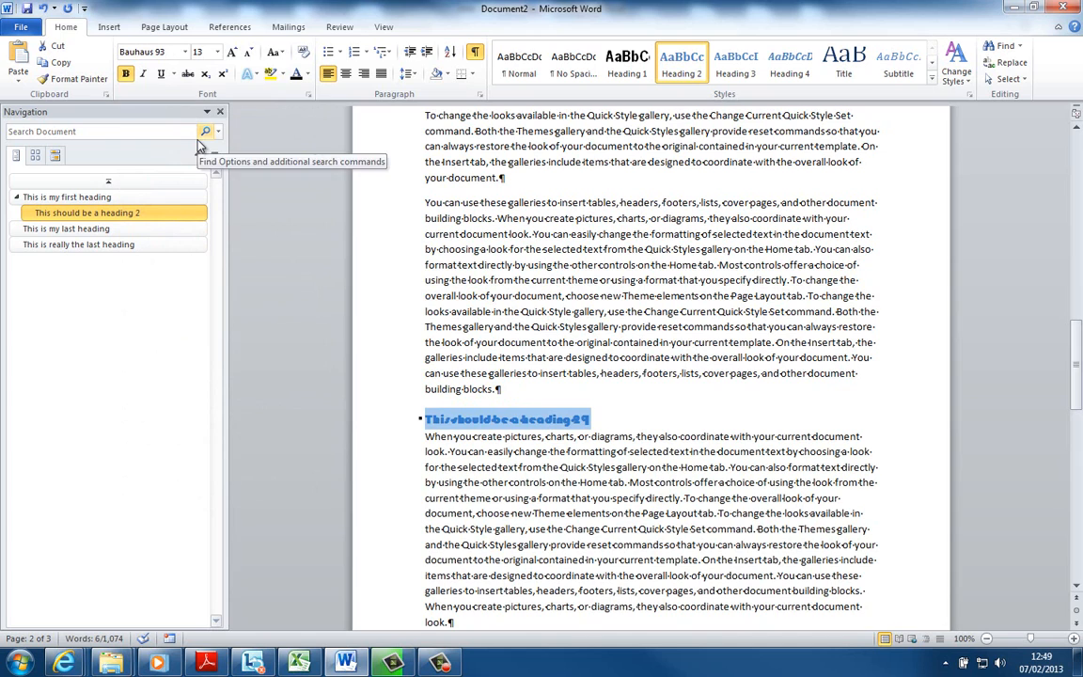
# Set the heading in Californian FB and grow it to size 14.
pyautogui.click(203, 52)
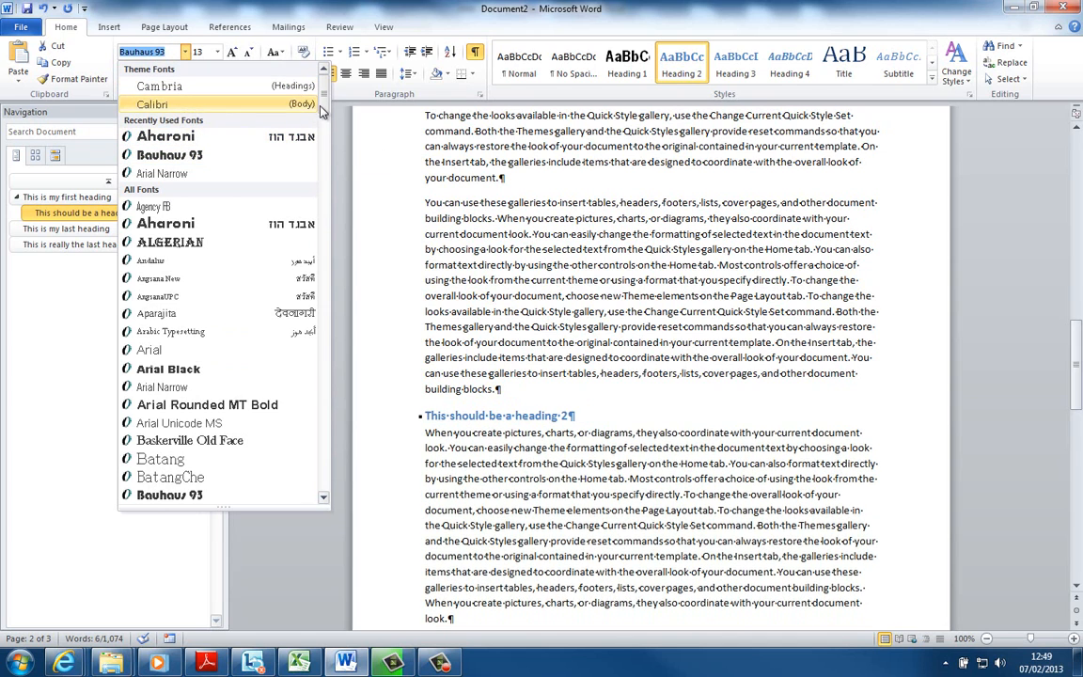
pyautogui.scroll(-3)
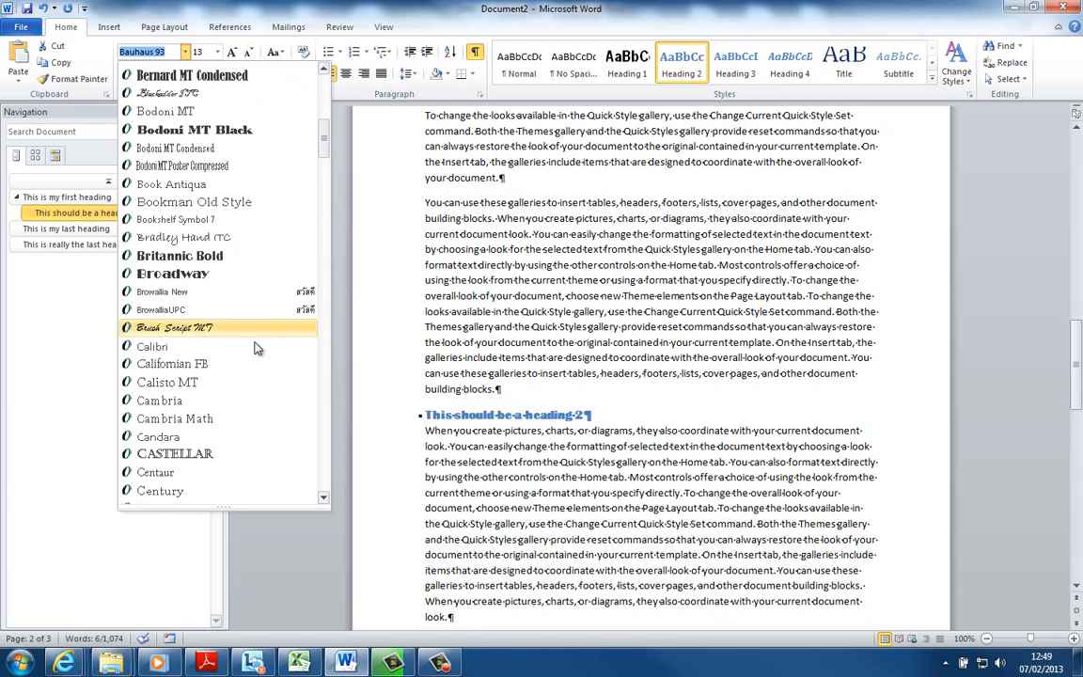
pyautogui.click(173, 364)
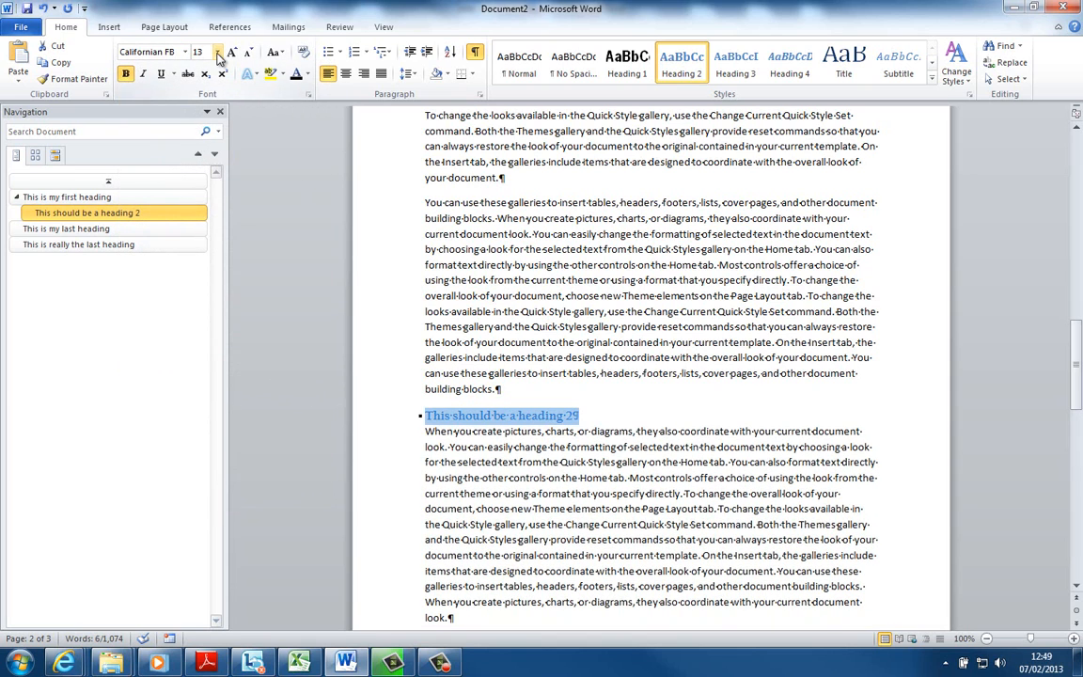
pyautogui.click(216, 52)
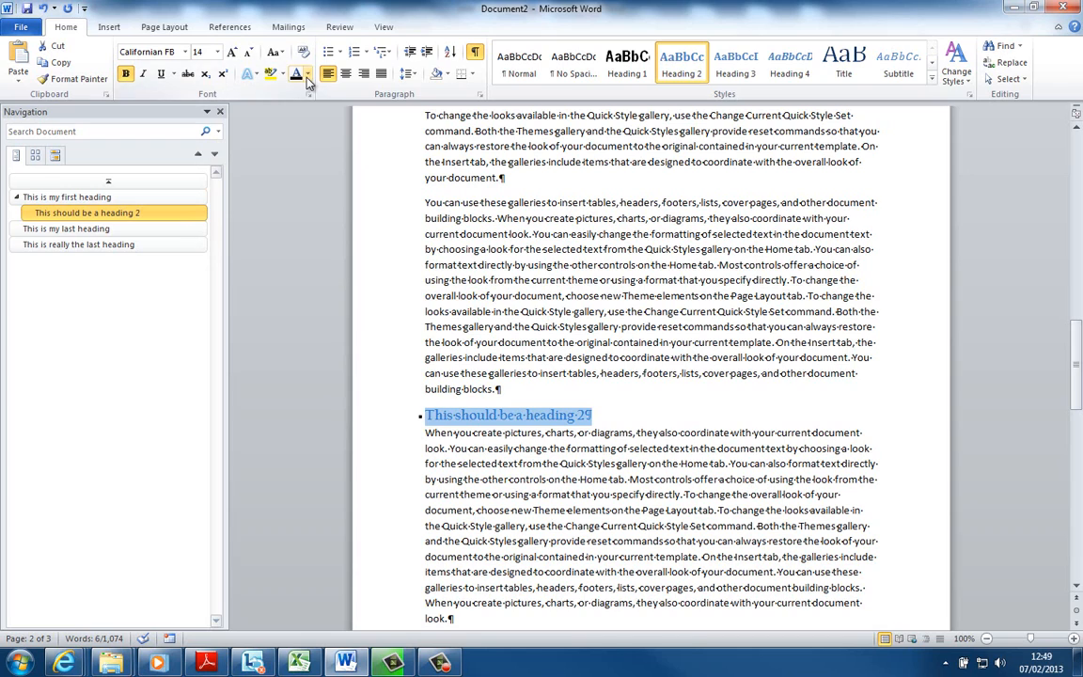
# Colour 'This should be a heading 2' red from Standard Colors.
pyautogui.click(278, 75)
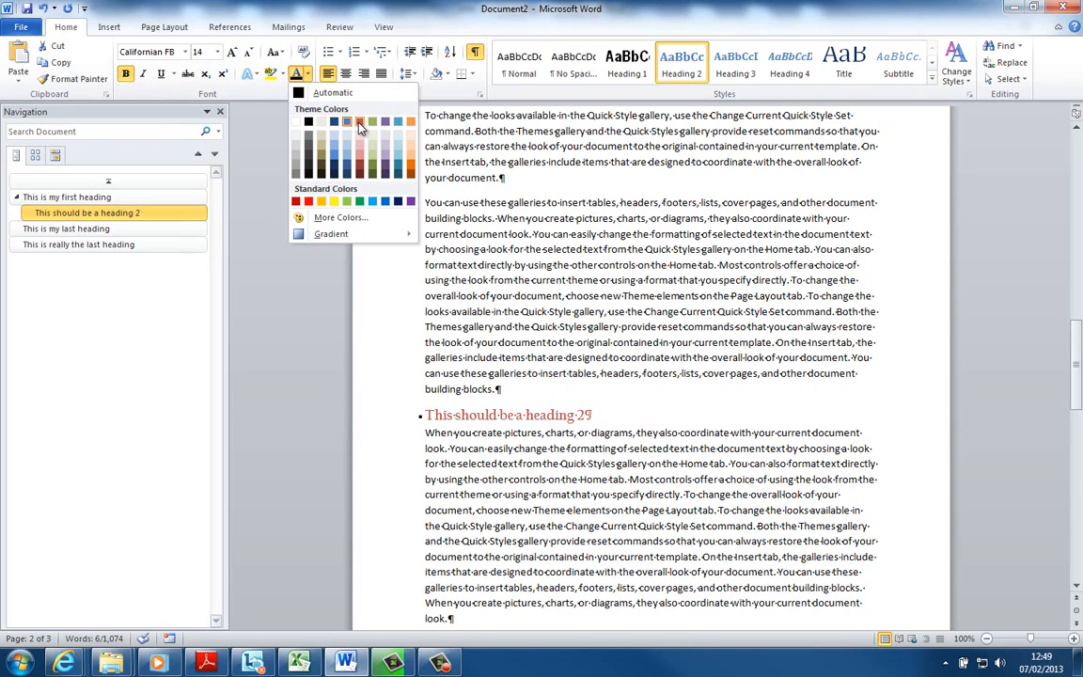
pyautogui.click(357, 124)
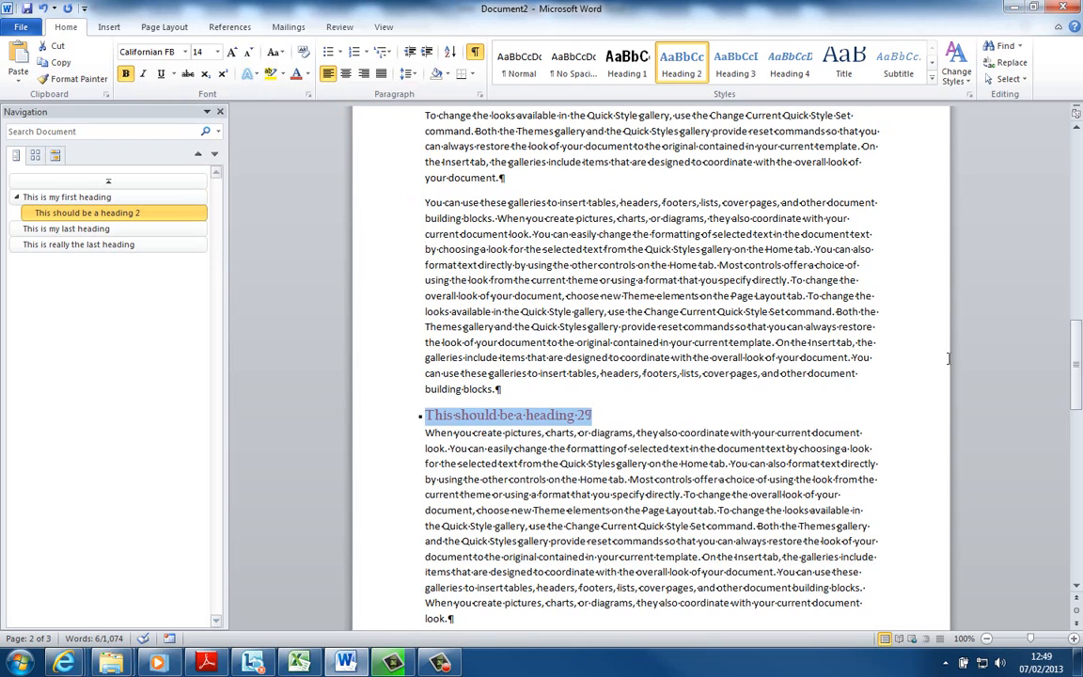
pyautogui.moveTo(691, 72)
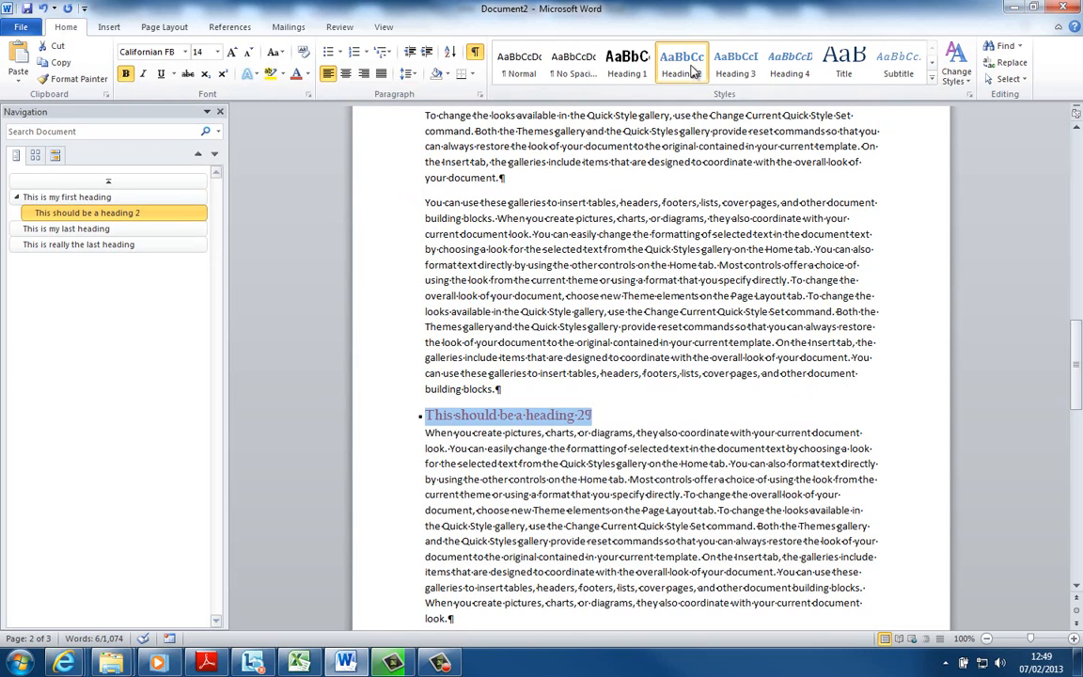
# Update the Heading 2 style to match the red Californian FB 14 heading.
pyautogui.click(681, 58)
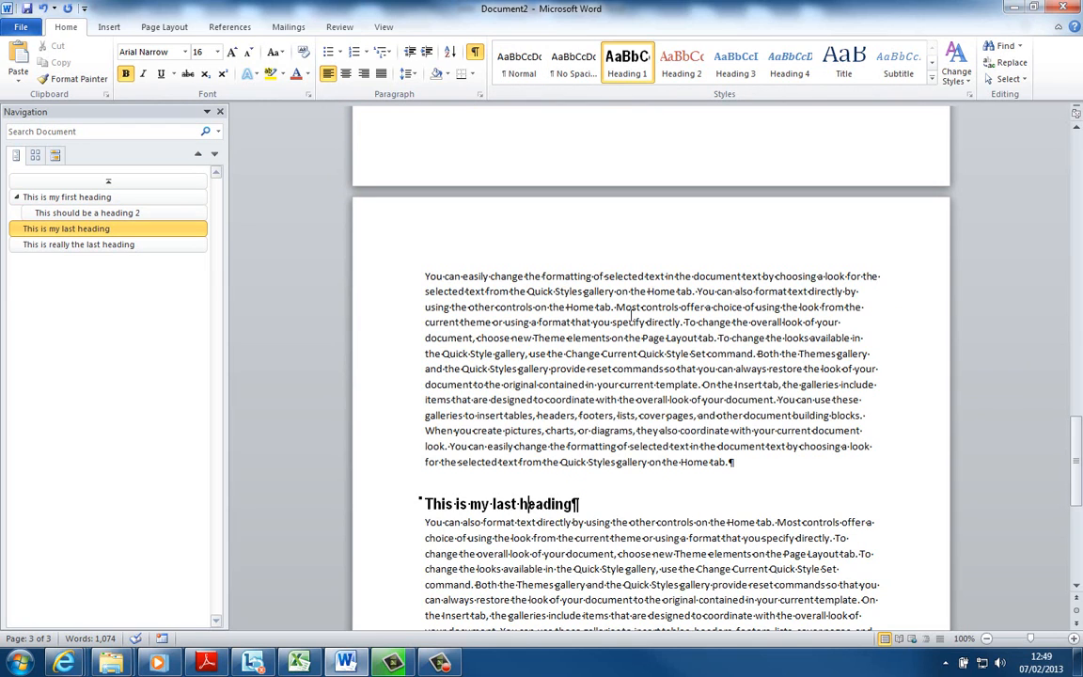
# Check 'This is my last heading' shows red Californian FB 14, then return to the second heading.
pyautogui.click(685, 65)
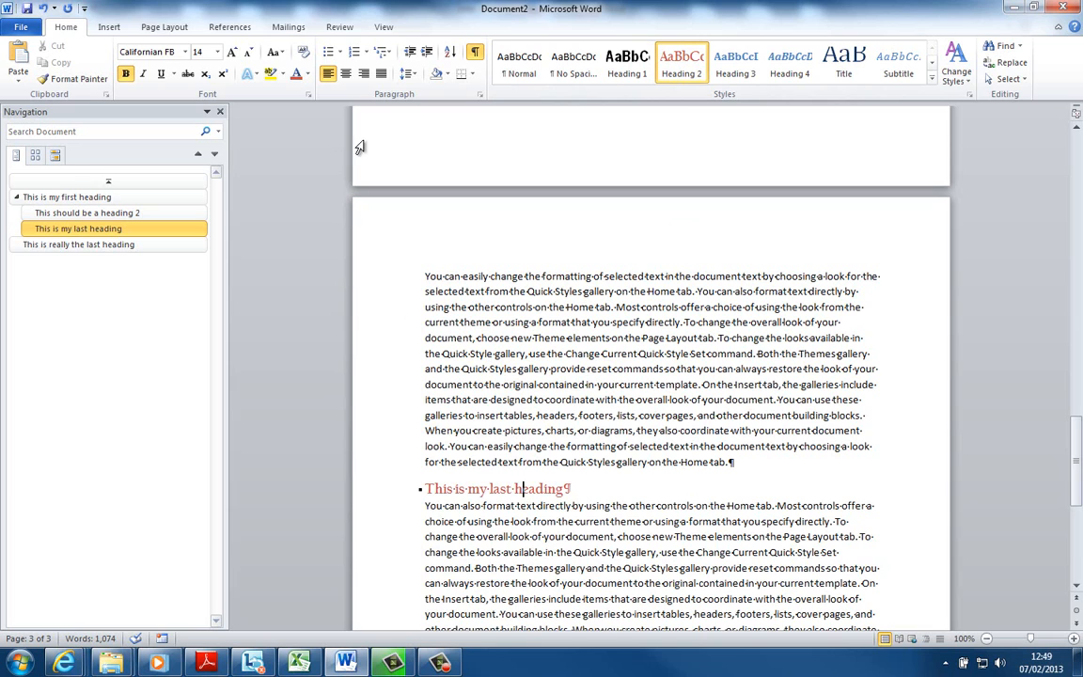
pyautogui.scroll(-3)
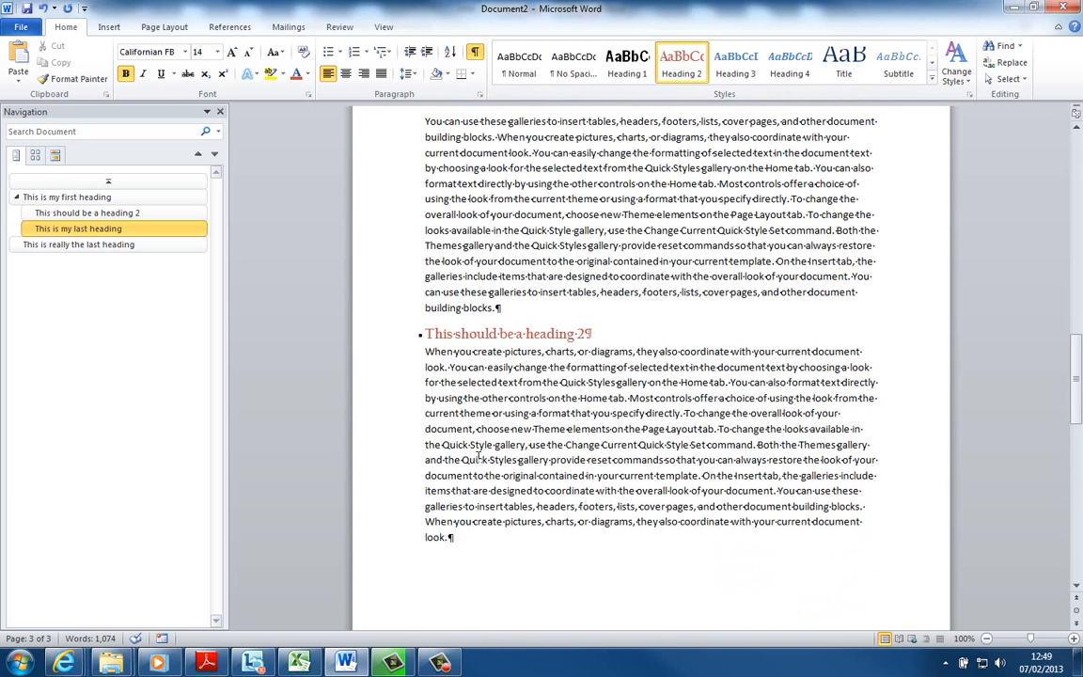
pyautogui.click(107, 213)
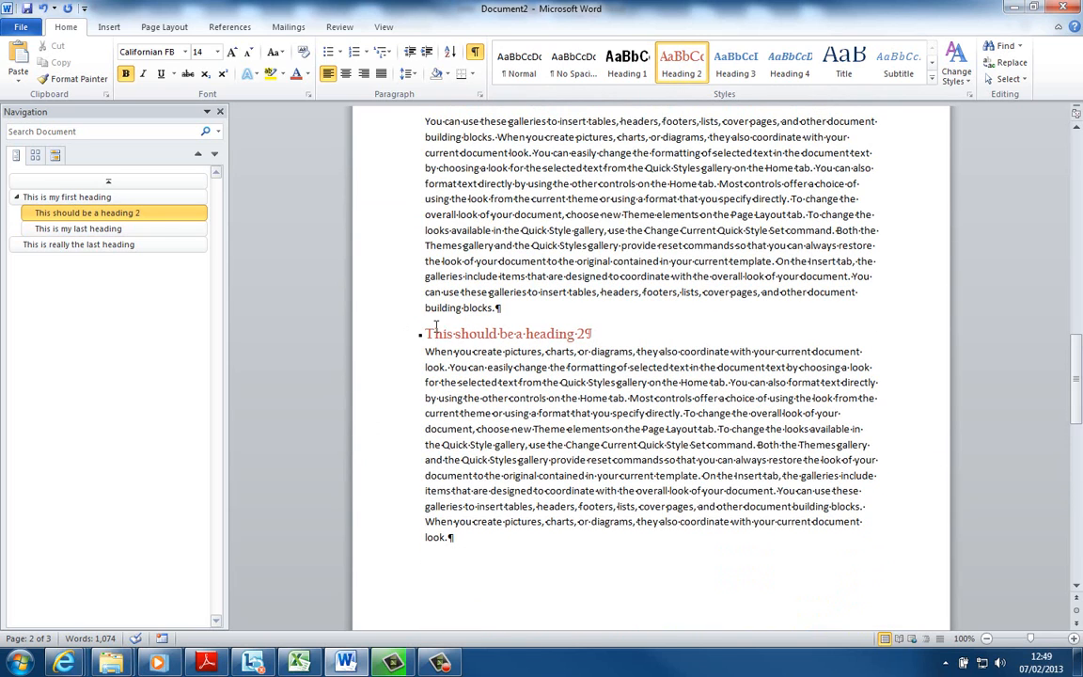
pyautogui.moveTo(519, 316)
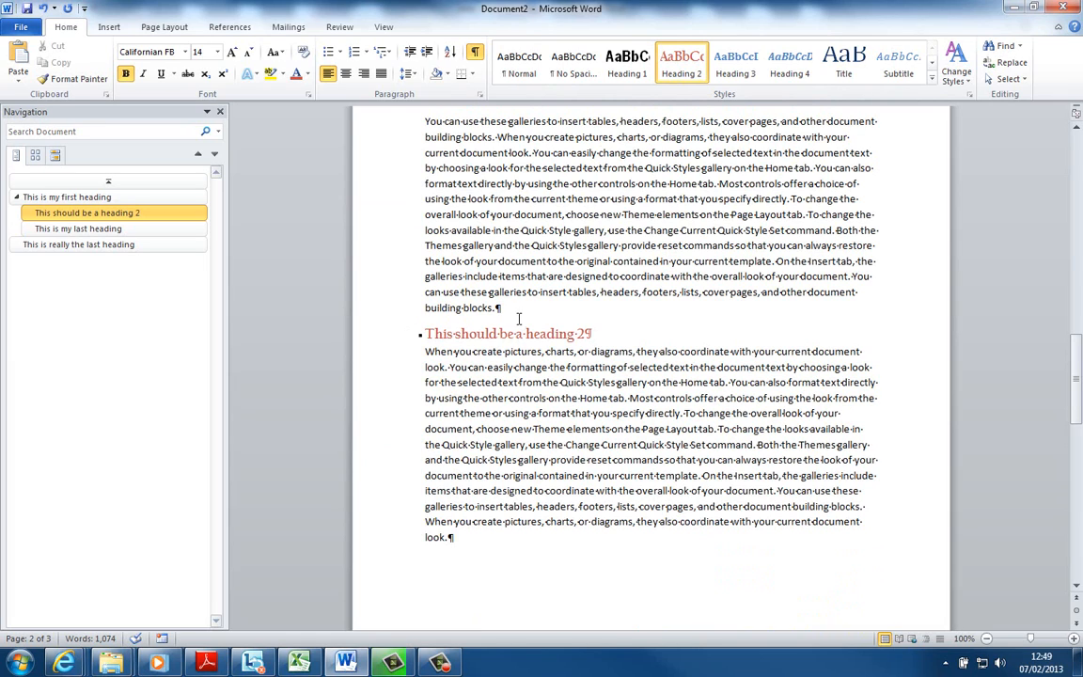